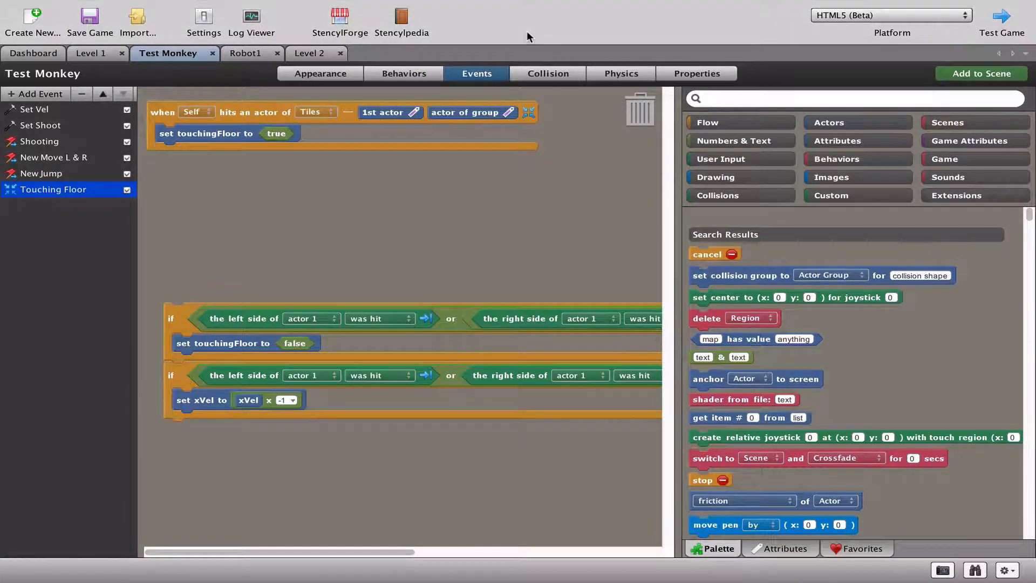
pyautogui.moveTo(197, 79)
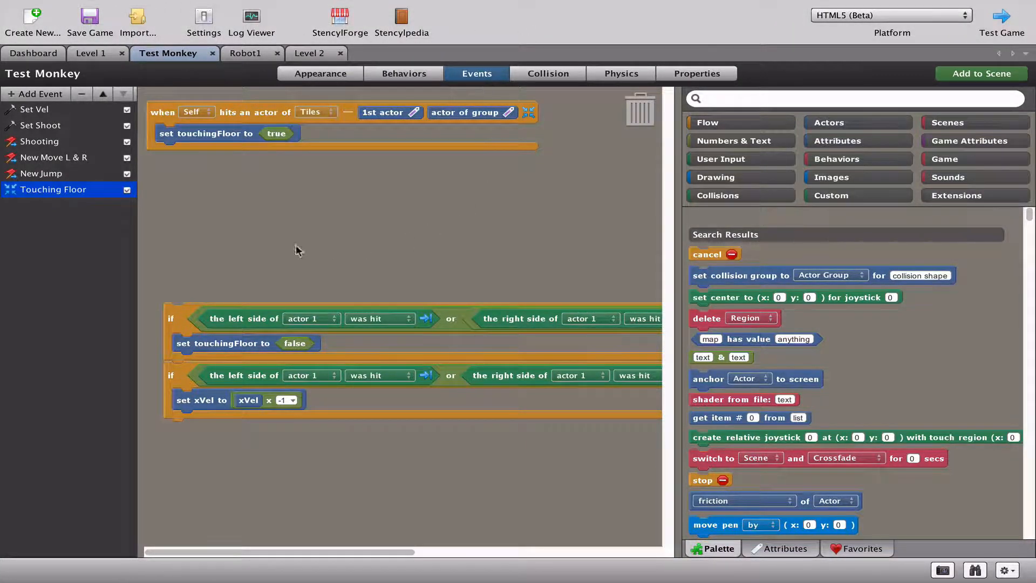
pyautogui.moveTo(56, 197)
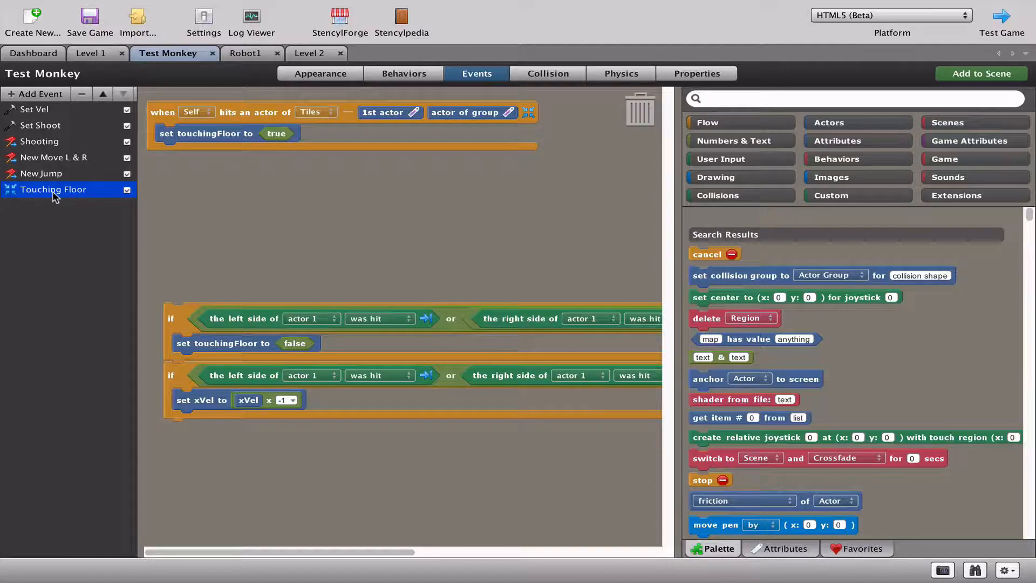
pyautogui.moveTo(167, 120)
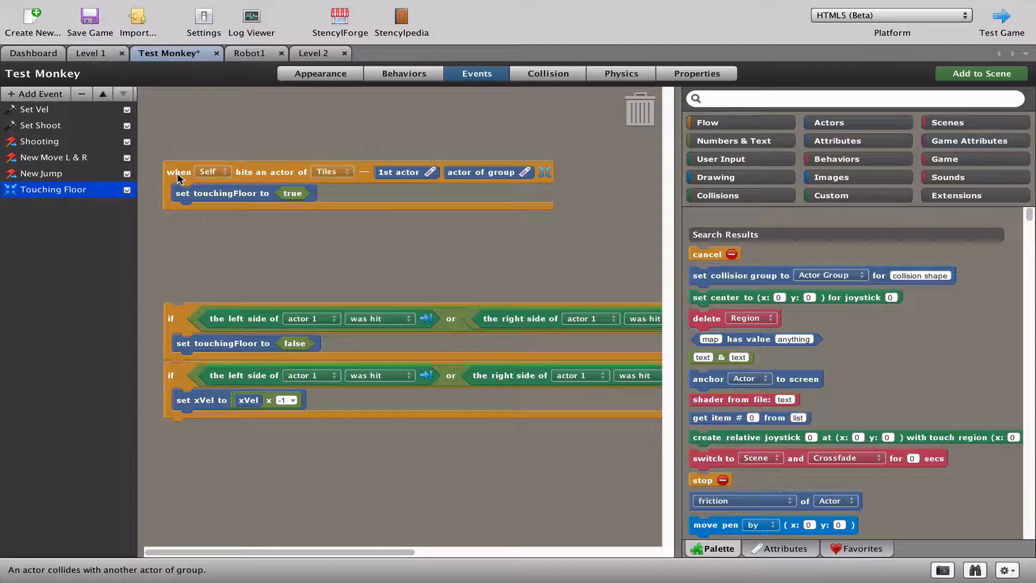
pyautogui.moveTo(376, 201)
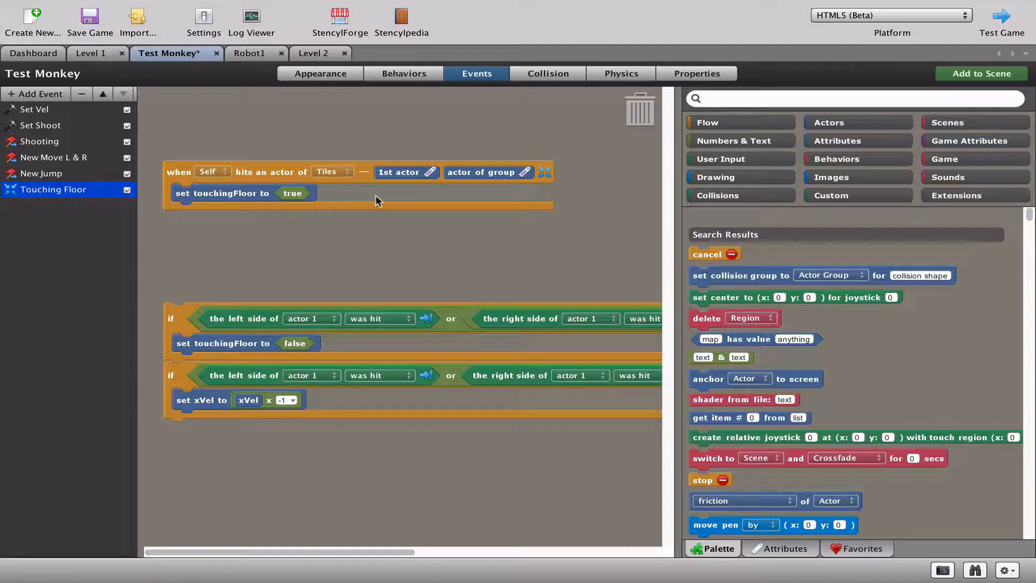
pyautogui.moveTo(333, 171)
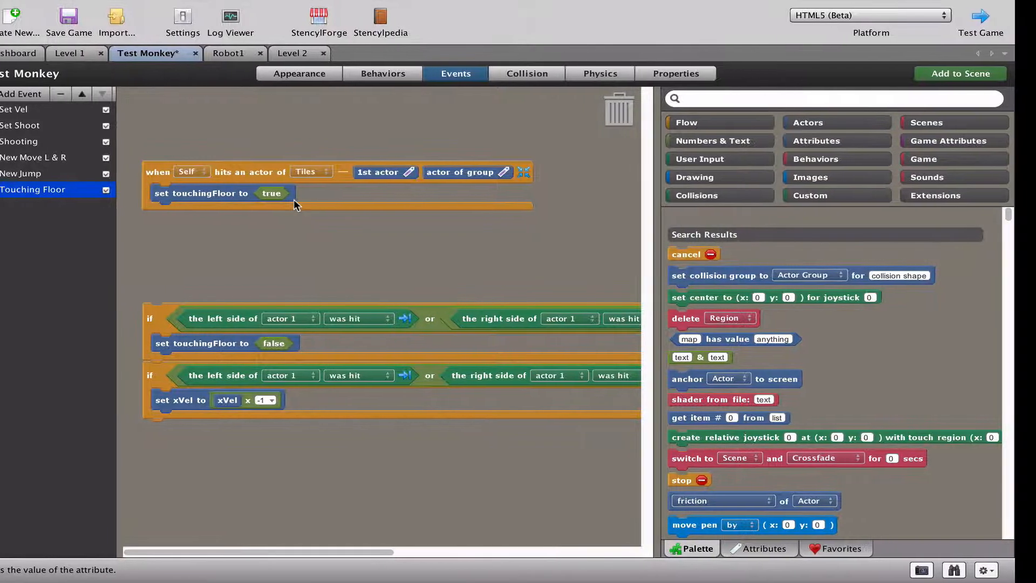
# Move the xVel-reversing side-hit check block up beside the Tiles collision event.
pyautogui.click(981, 23)
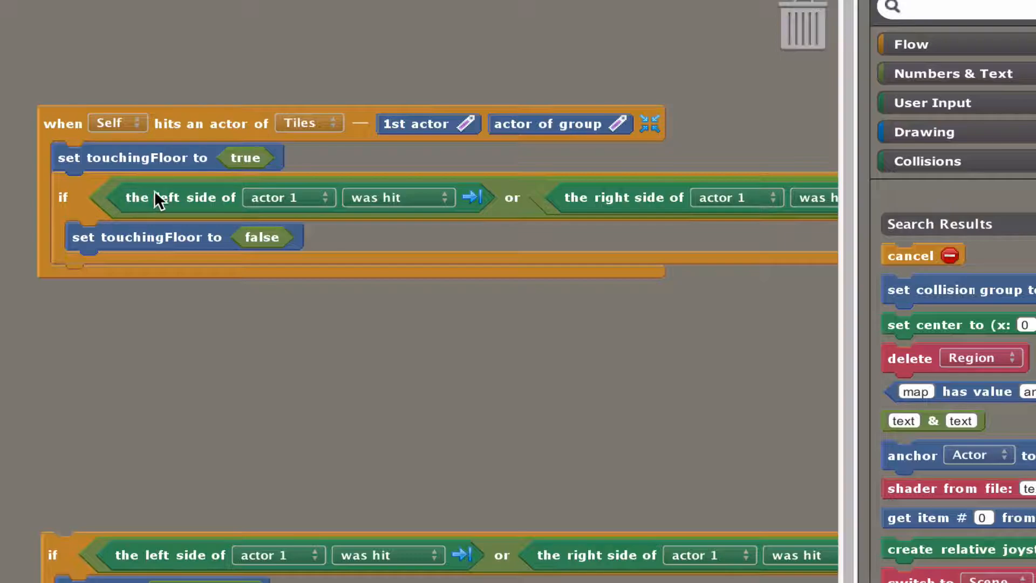
pyautogui.hscroll(3)
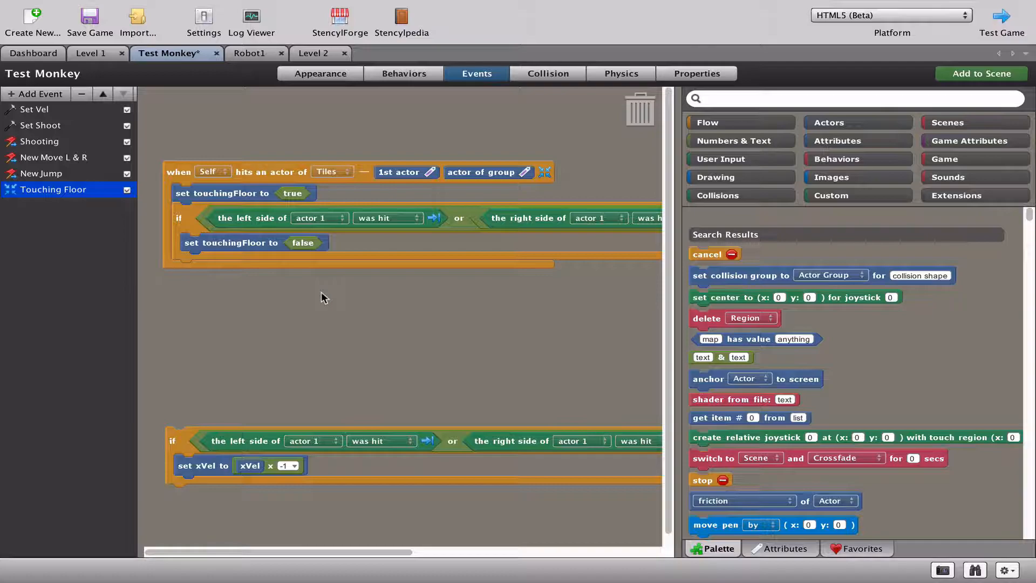
pyautogui.hscroll(3)
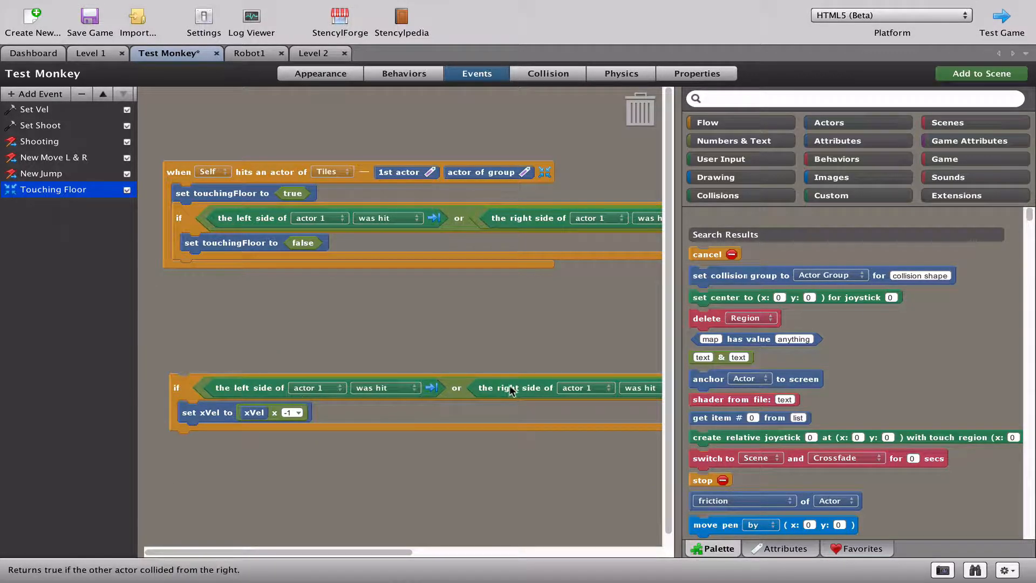
pyautogui.moveTo(323, 410)
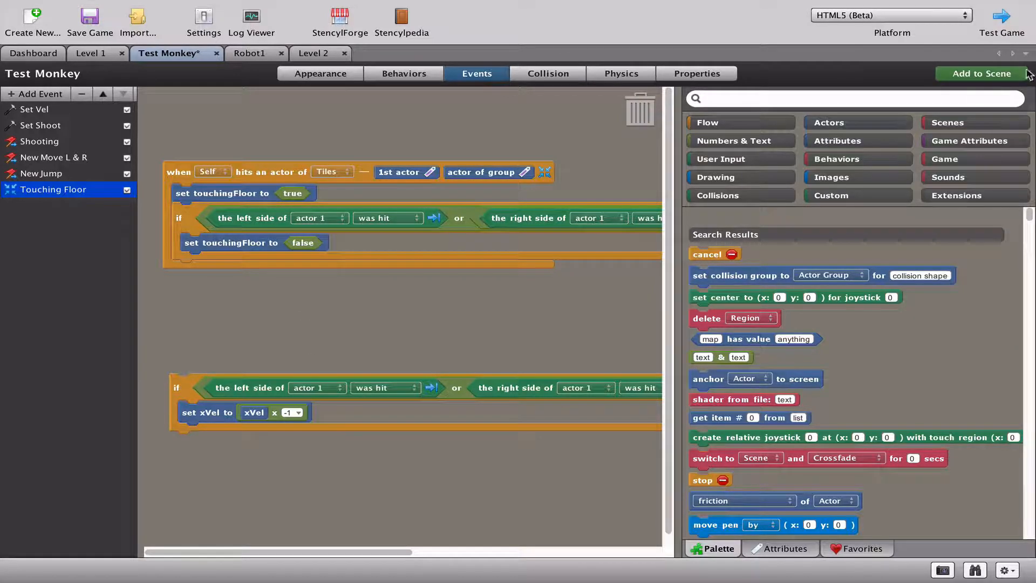
# Save the Monkey actor and compile the game with the HTML5 (Beta) platform.
pyautogui.click(90, 20)
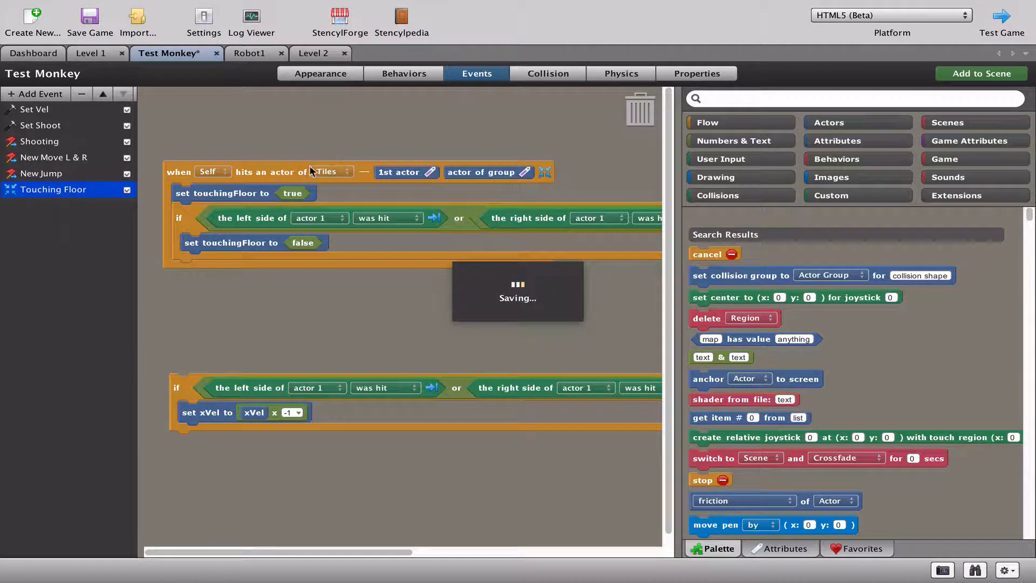
pyautogui.moveTo(302, 243)
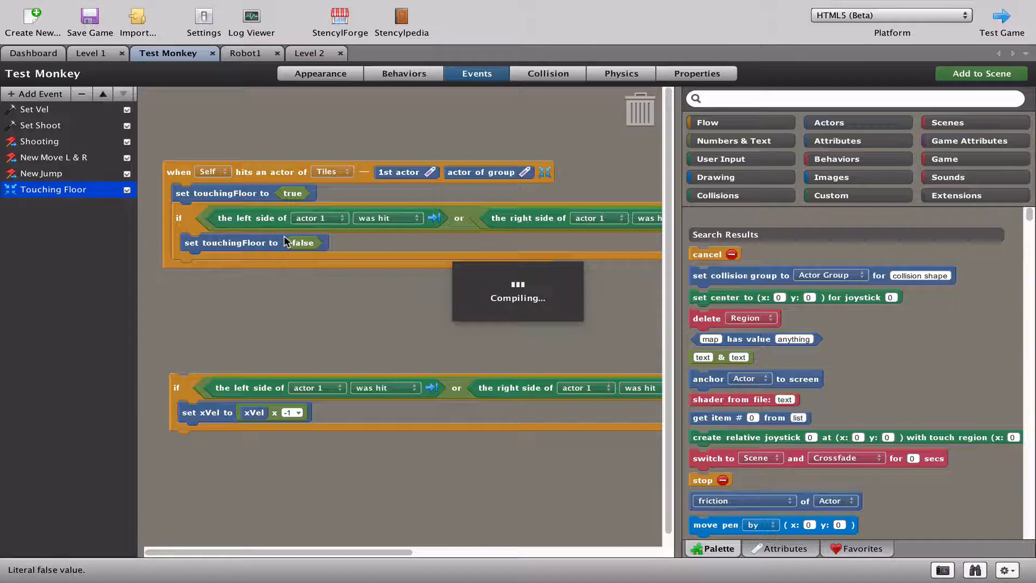
pyautogui.click(1002, 16)
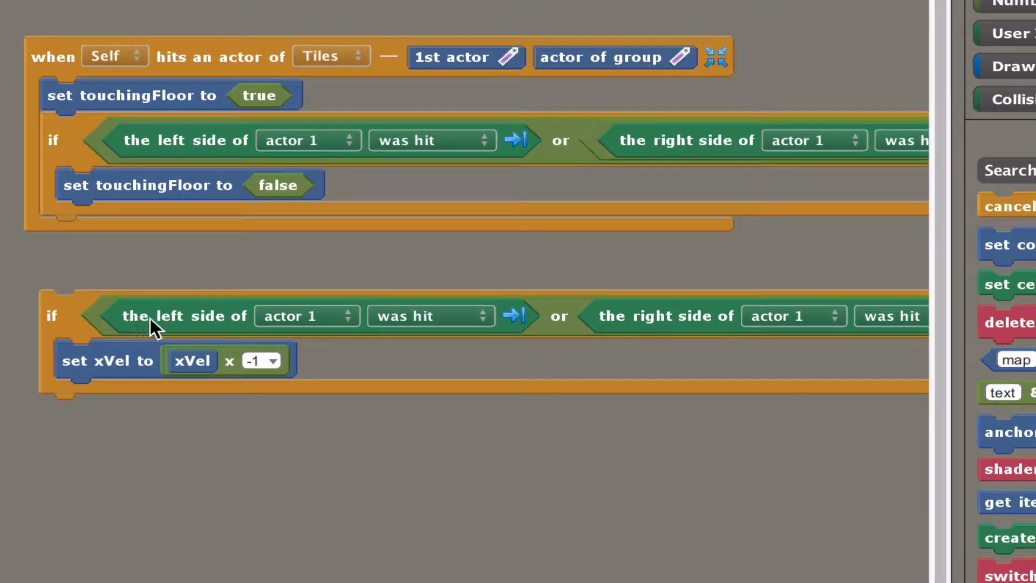
# Return to the Touching Floor event with the xVel × -1 side-hit check placed below it.
pyautogui.hscroll(3)
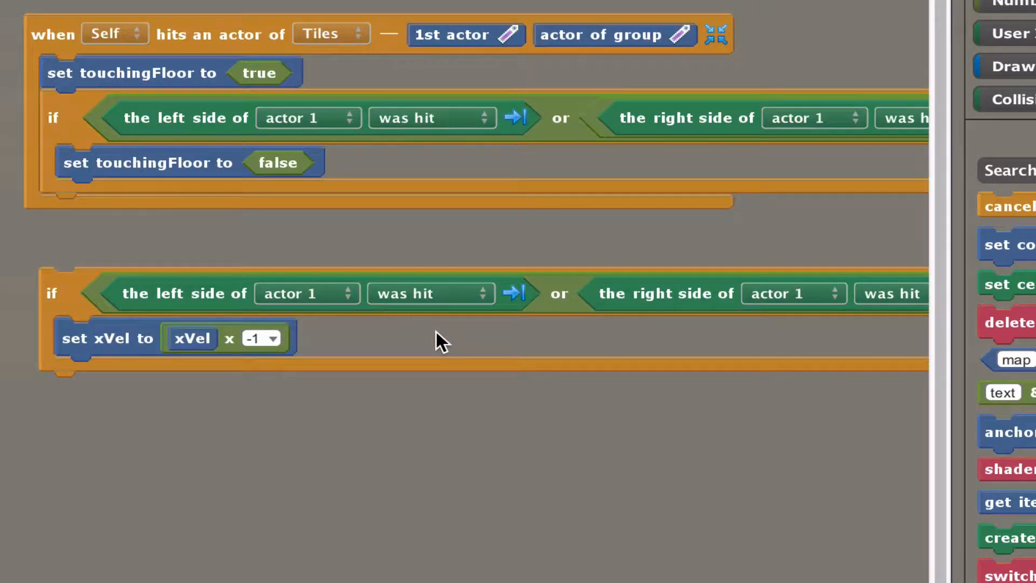
pyautogui.moveTo(354, 86)
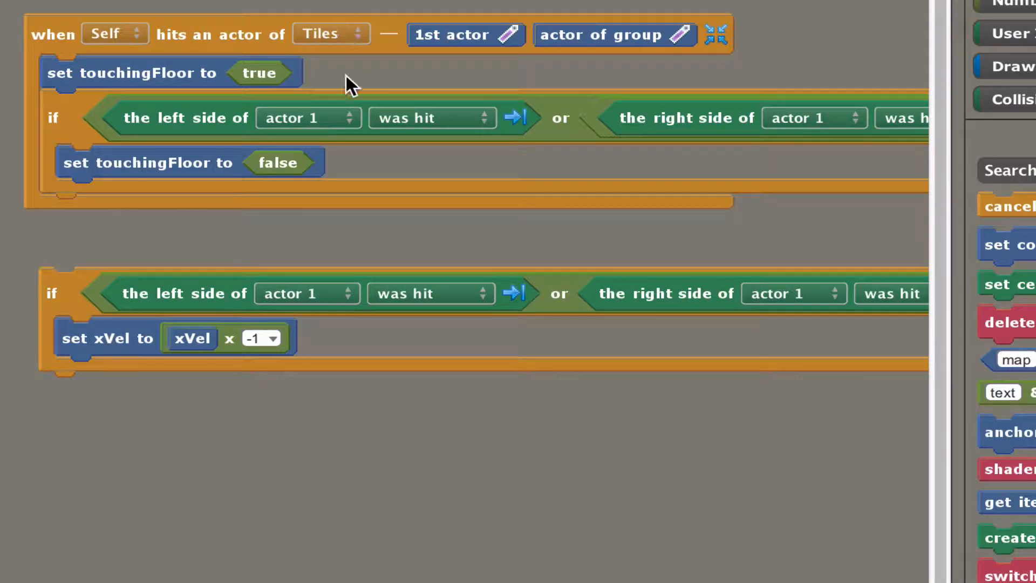
pyautogui.moveTo(102, 346)
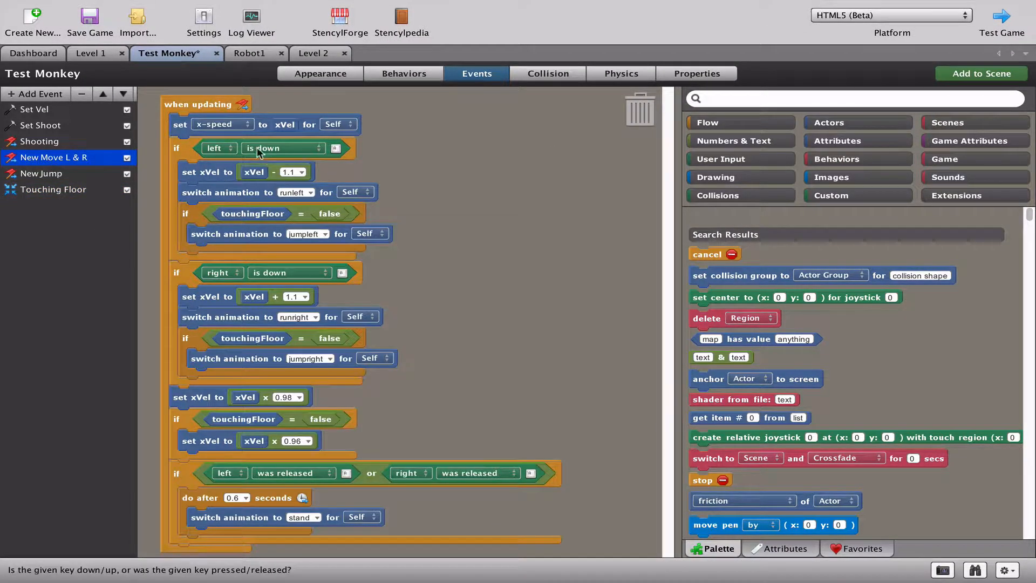
pyautogui.click(53, 190)
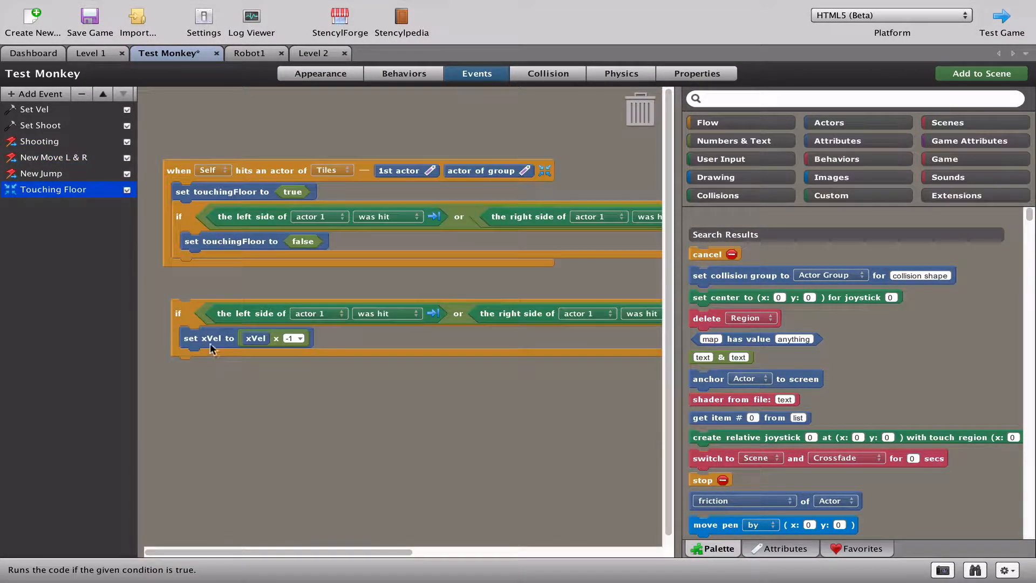
pyautogui.moveTo(203, 352)
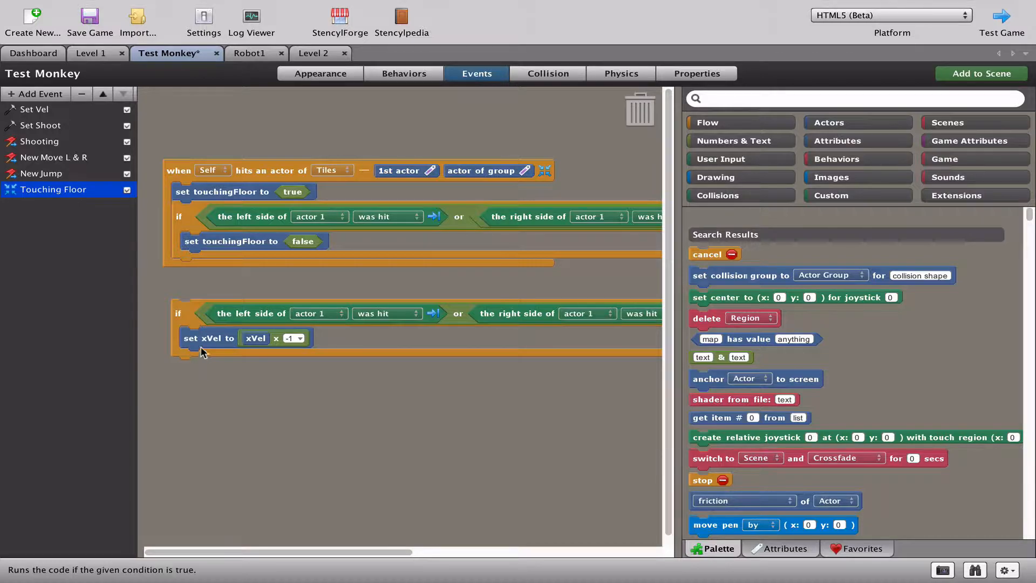
pyautogui.moveTo(254, 338)
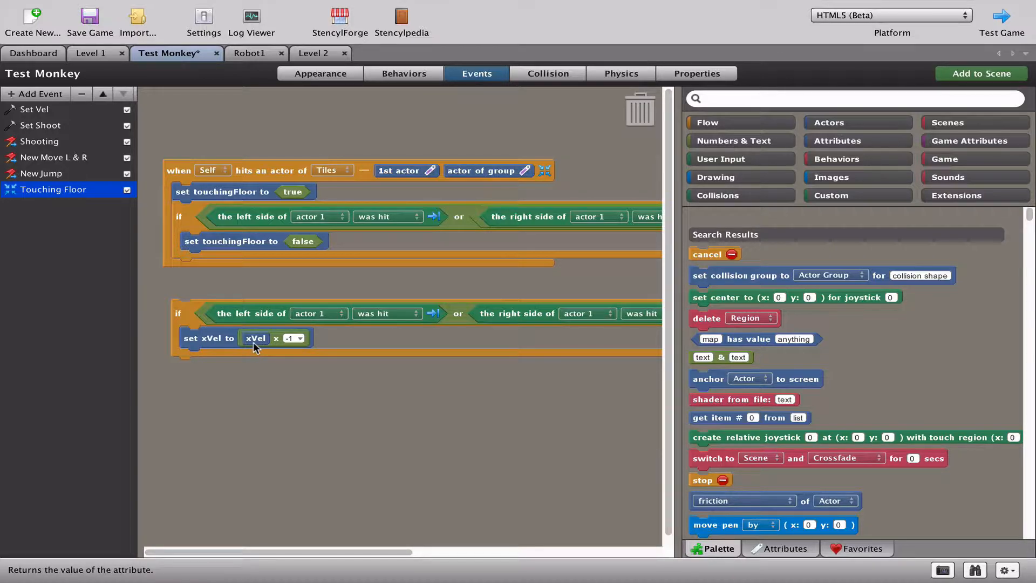
pyautogui.moveTo(293, 349)
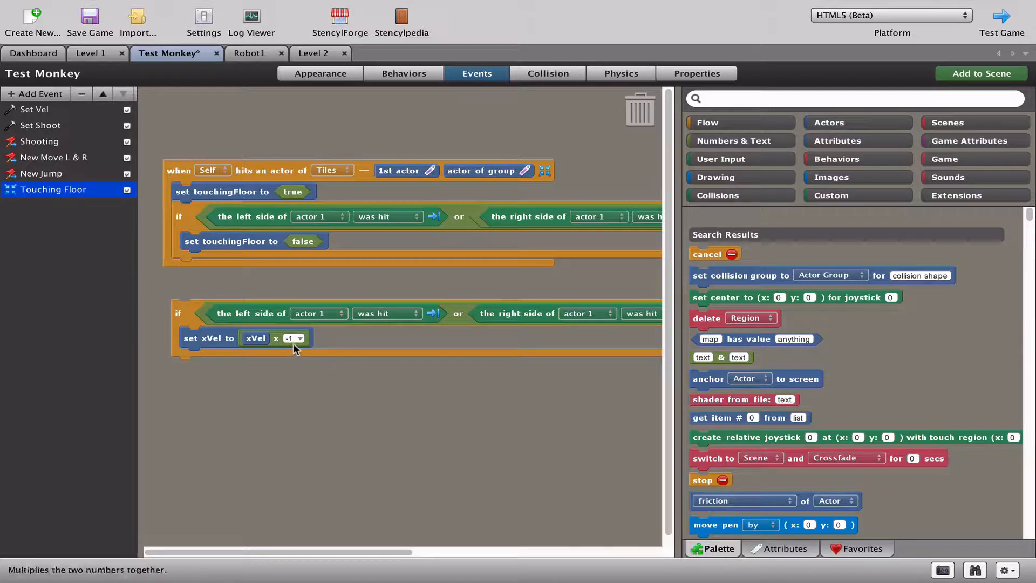
pyautogui.moveTo(296, 355)
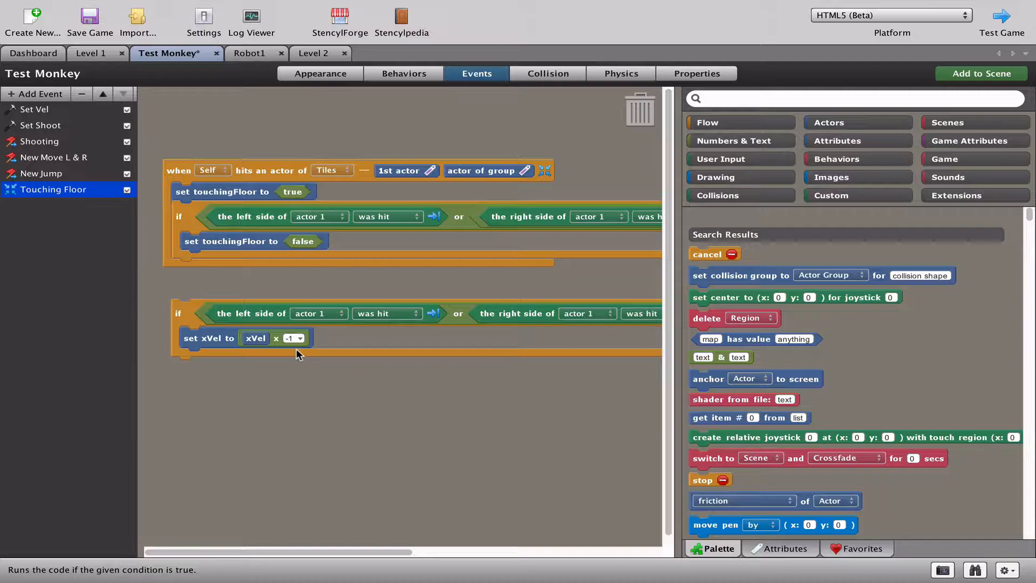
pyautogui.moveTo(193, 321)
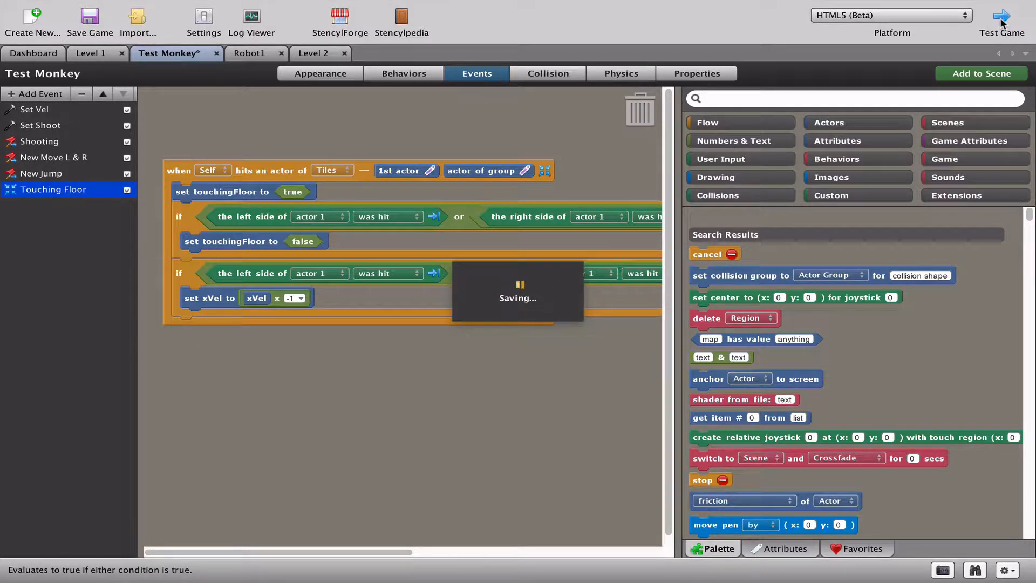
pyautogui.click(1000, 20)
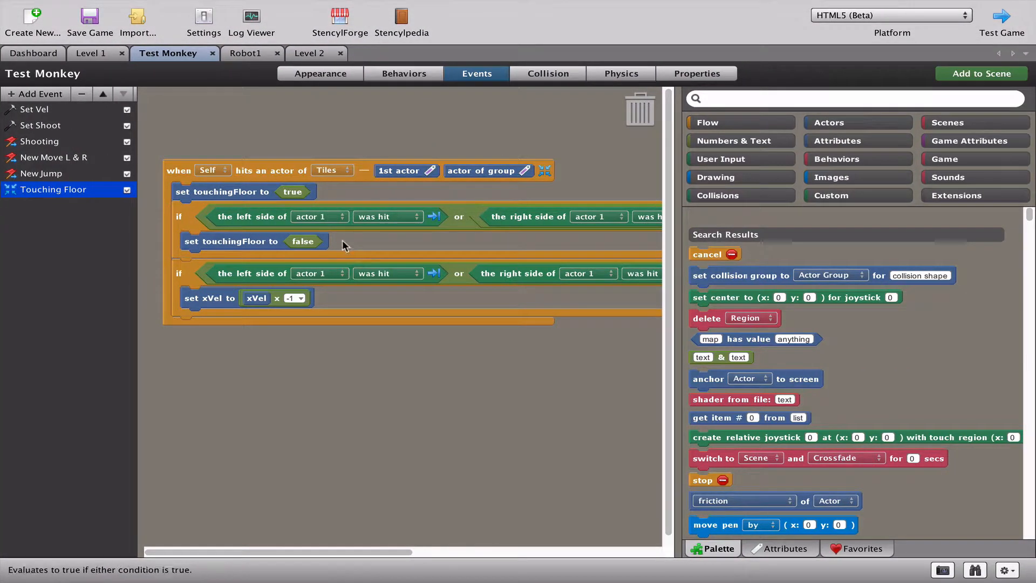
pyautogui.moveTo(202, 228)
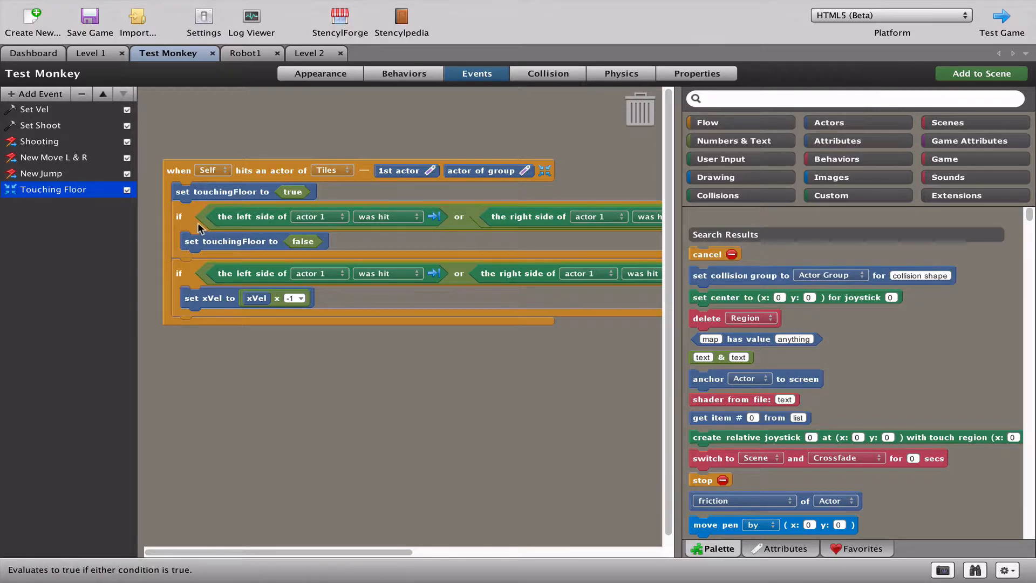
pyautogui.moveTo(240, 237)
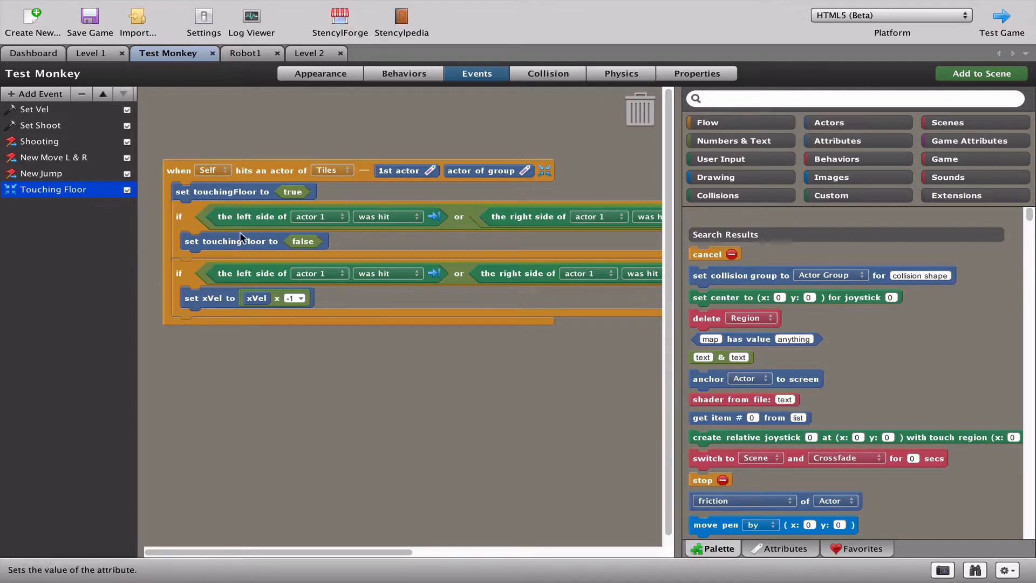
pyautogui.moveTo(255, 268)
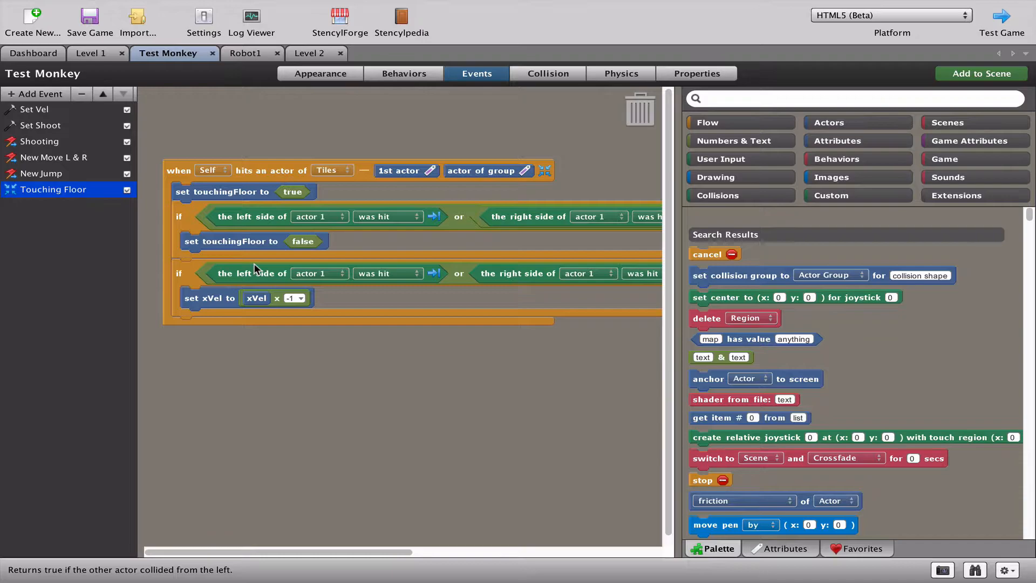
pyautogui.moveTo(289, 223)
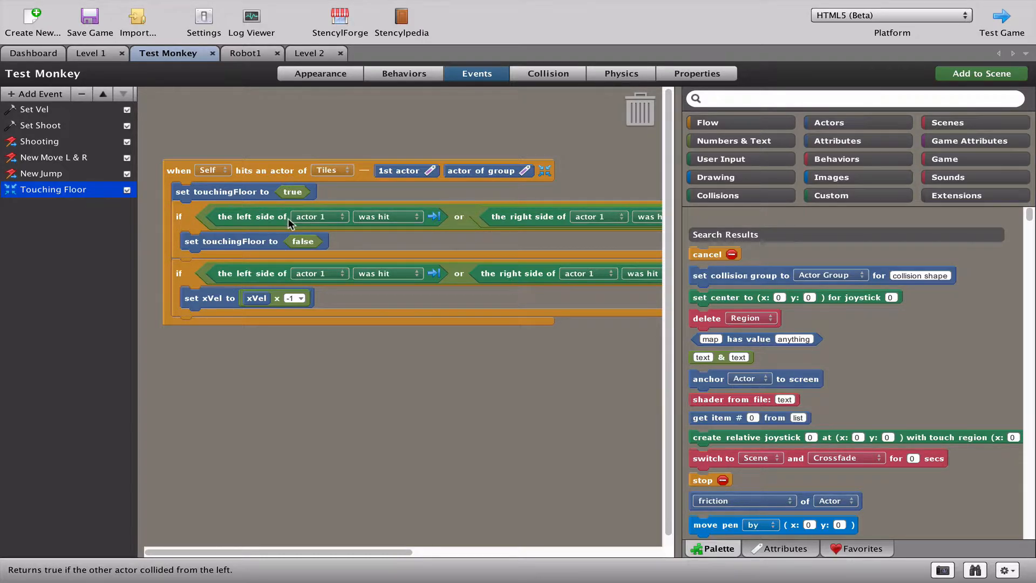
pyautogui.moveTo(284, 246)
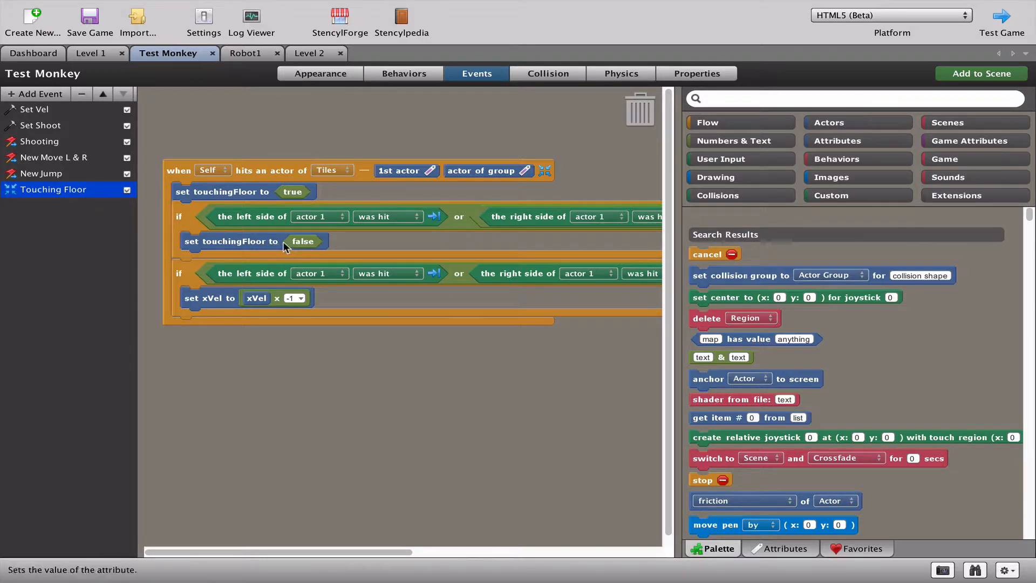
pyautogui.moveTo(306, 308)
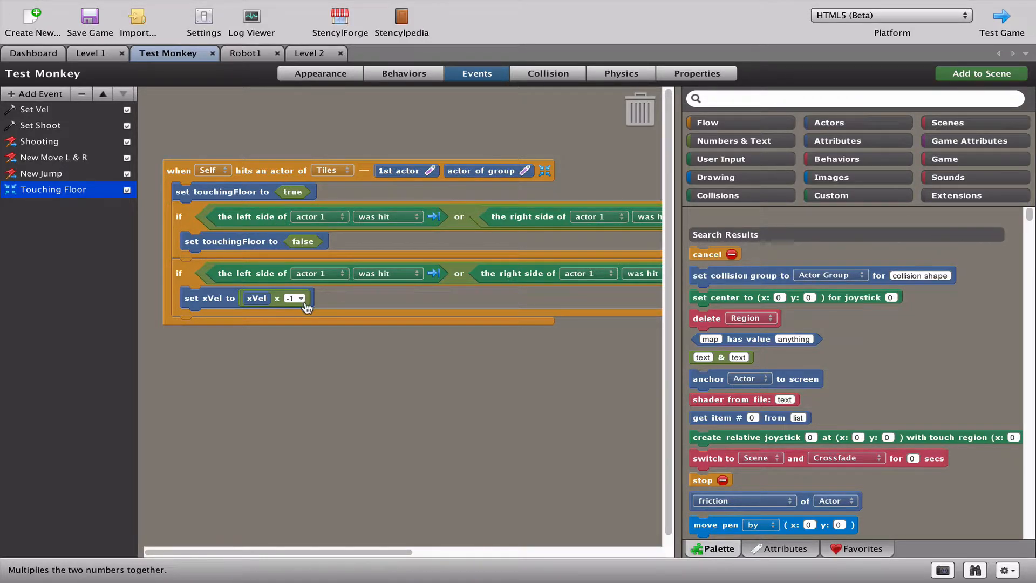
pyautogui.moveTo(314, 348)
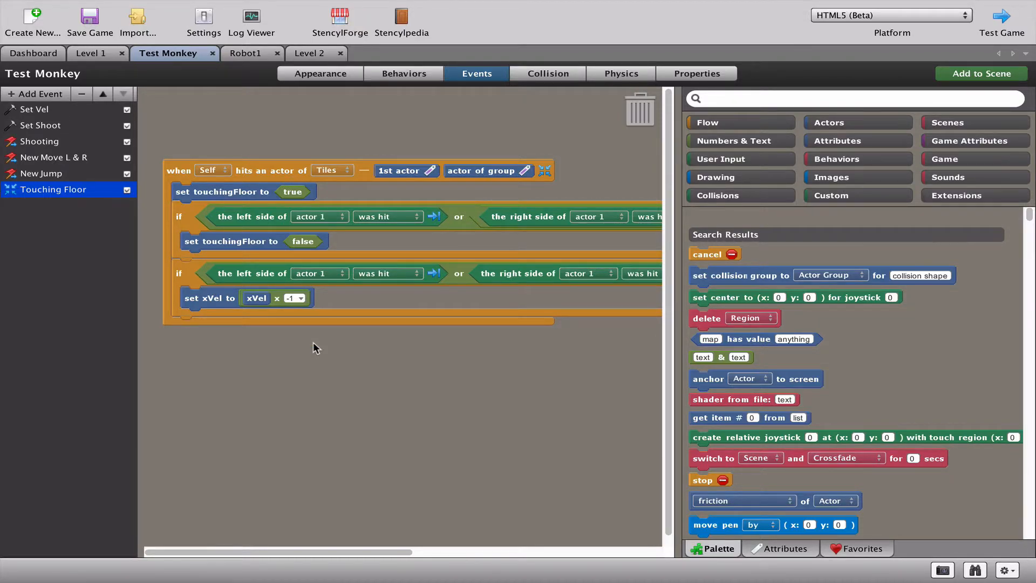
pyautogui.moveTo(253, 217)
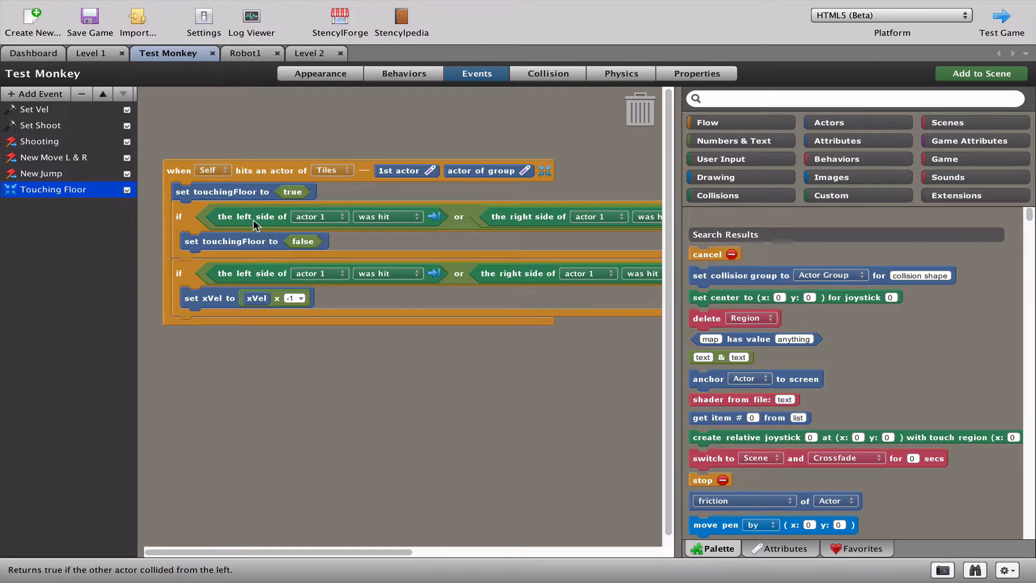
pyautogui.moveTo(352, 277)
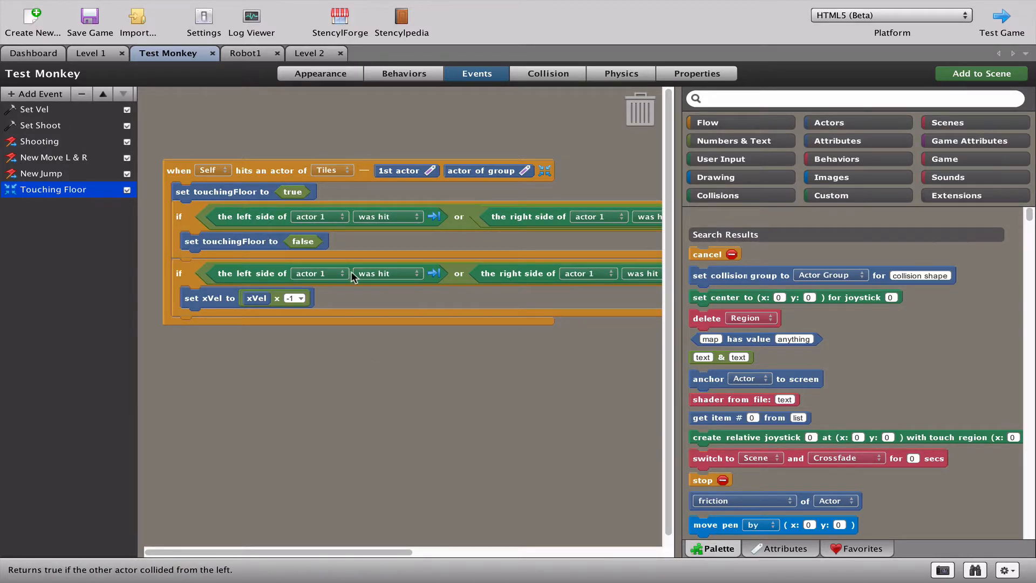
pyautogui.moveTo(596, 155)
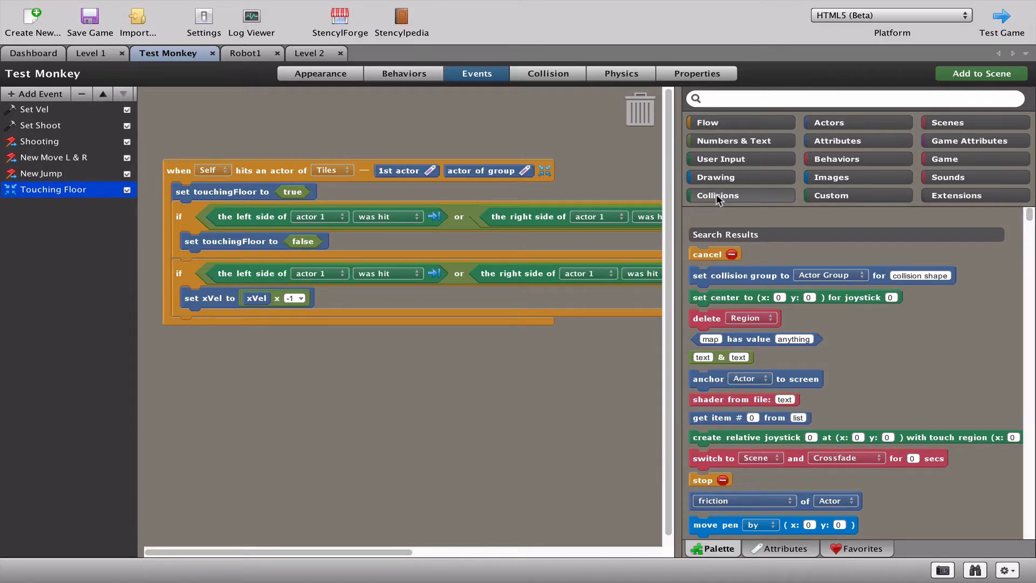
# Show the Collision Side blocks in the palette and launch a test run of the game.
pyautogui.click(717, 195)
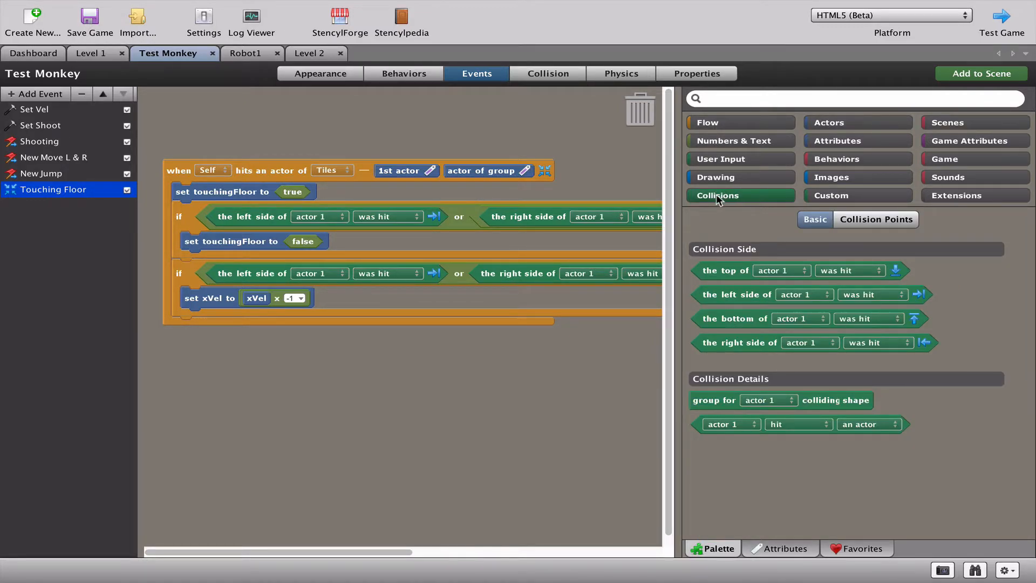
pyautogui.moveTo(725, 270)
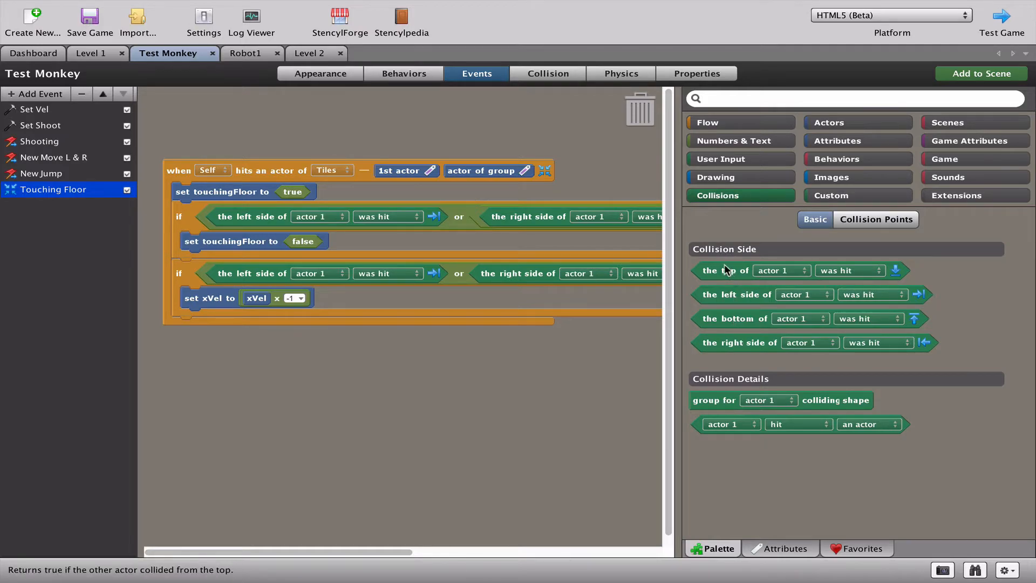
pyautogui.moveTo(730, 332)
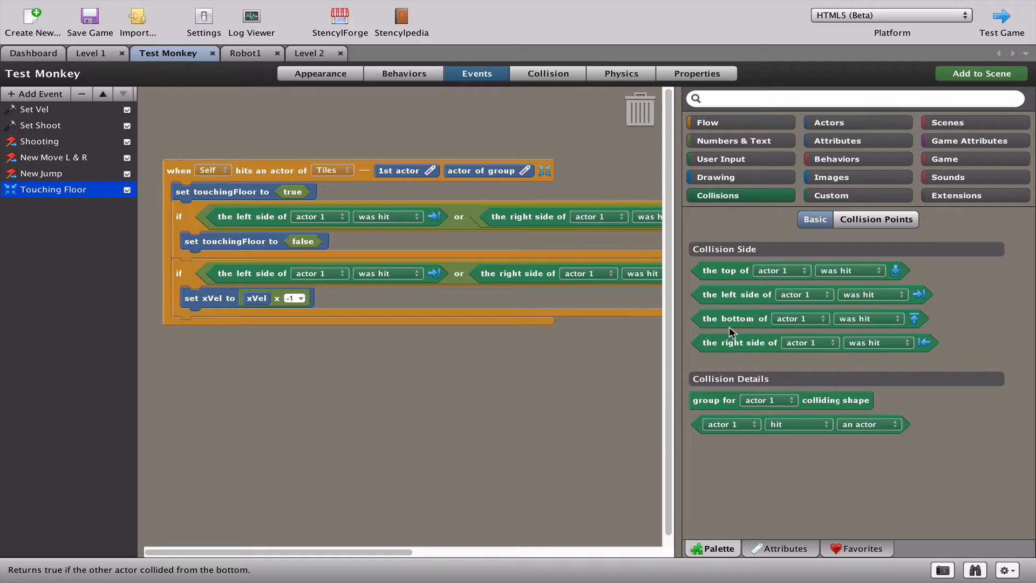
pyautogui.moveTo(719, 359)
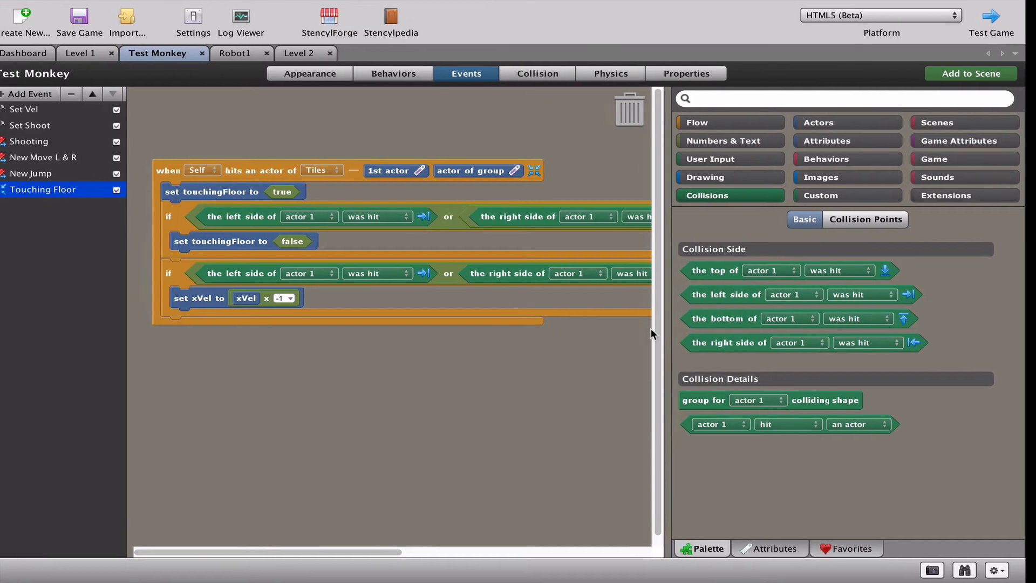
pyautogui.click(991, 20)
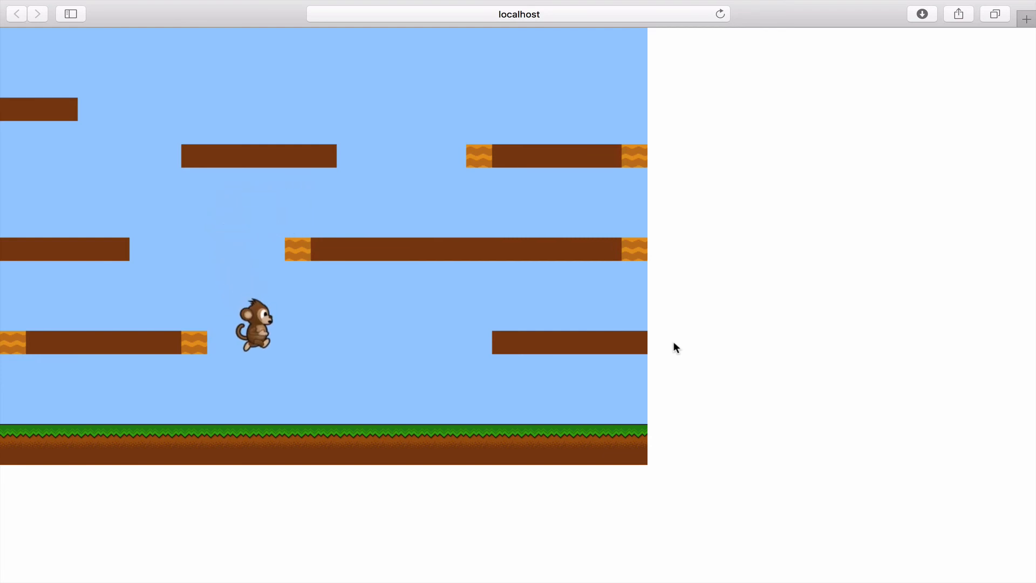
# Make the monkey jump with Space to check its bounce between platforms.
pyautogui.press('space')
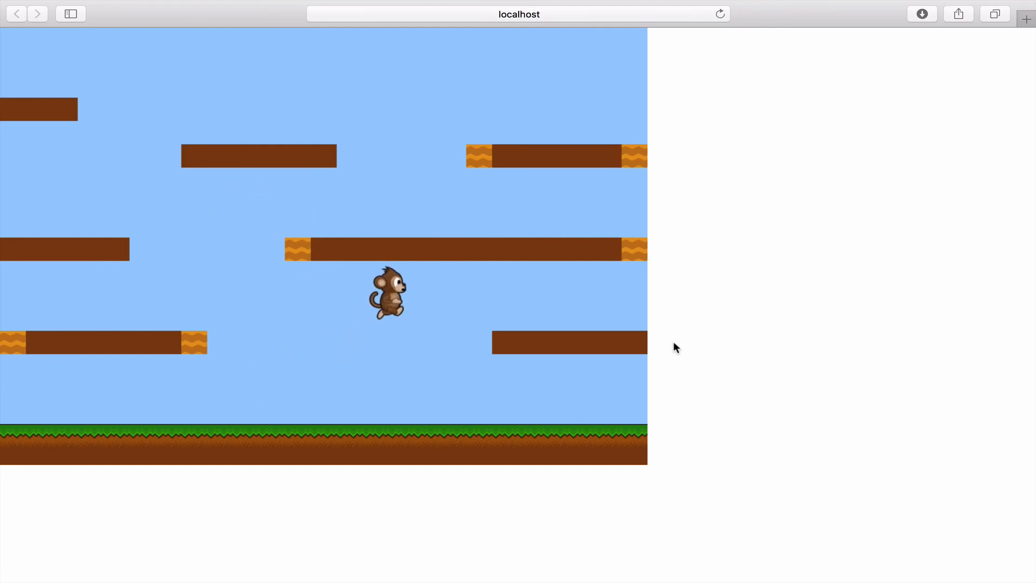